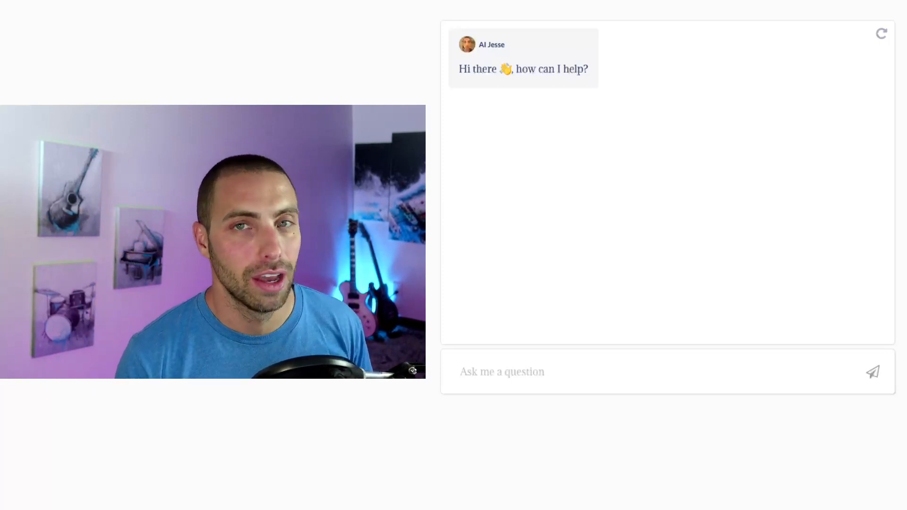
mouse_move(360, 433)
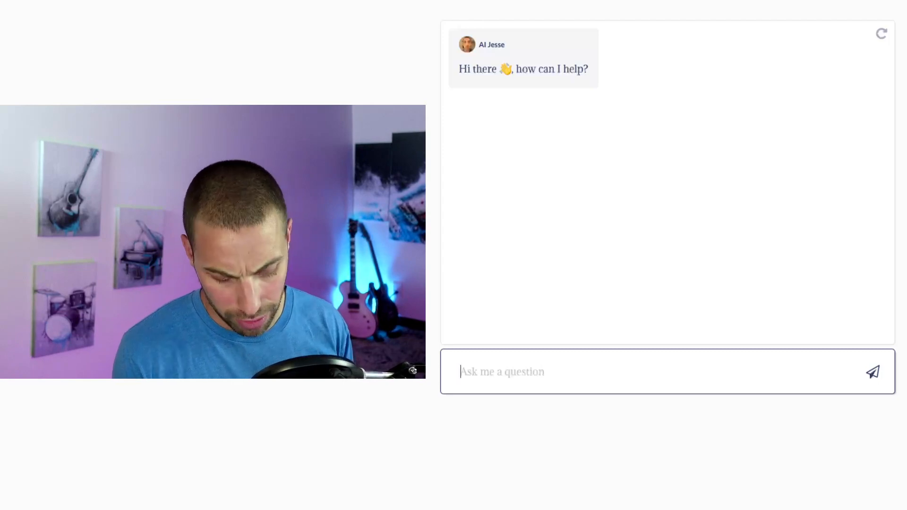
Step: Ask 'What is a reversion clause?' and get the chatbot's answer
type("What is a reversion")
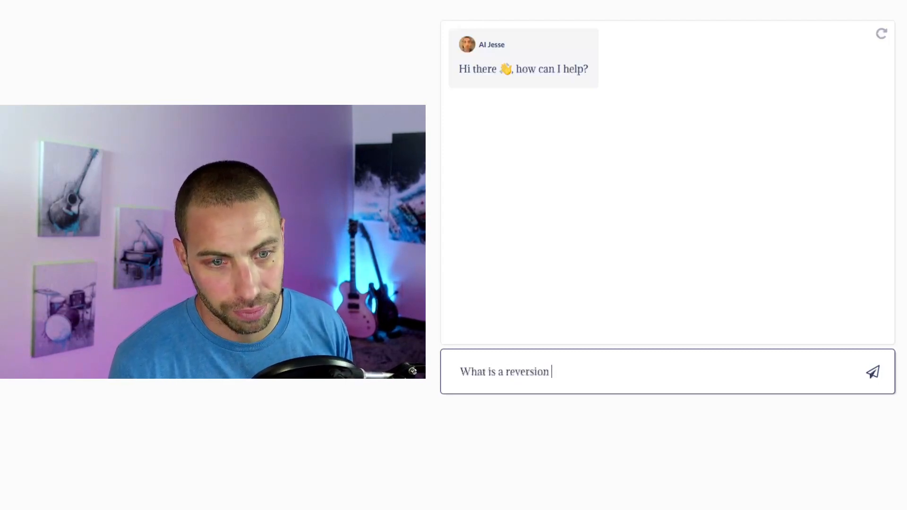
left_click(873, 371)
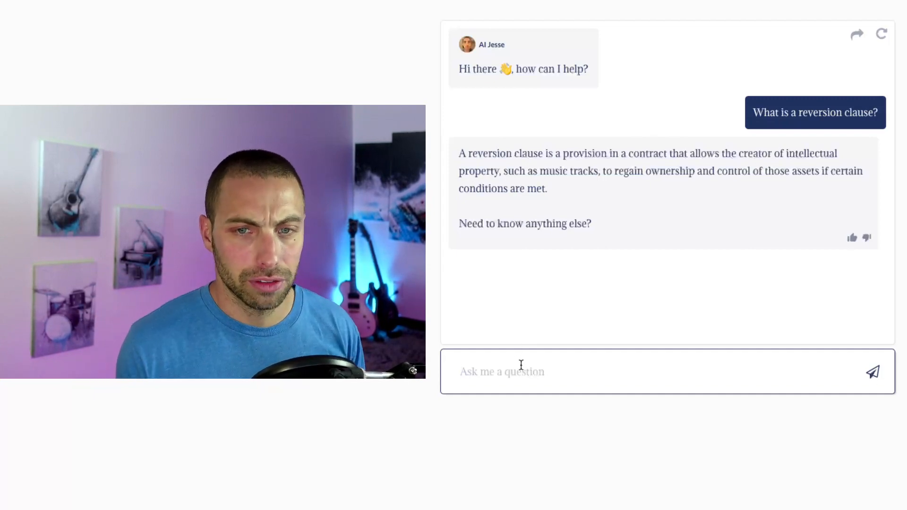
Step: Ask 'How long is a reversional clause?' and get the answer that they typically last three years
type("How long is a")
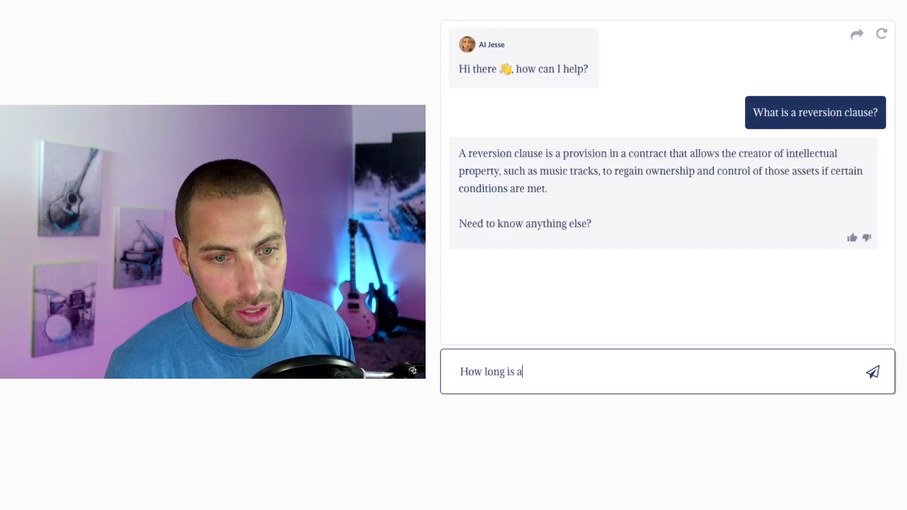
type("reversional clause")
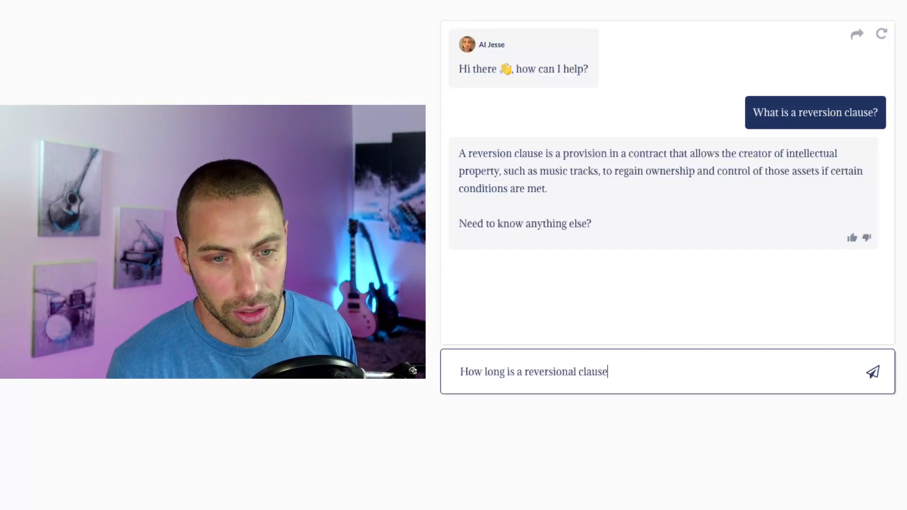
left_click(873, 372)
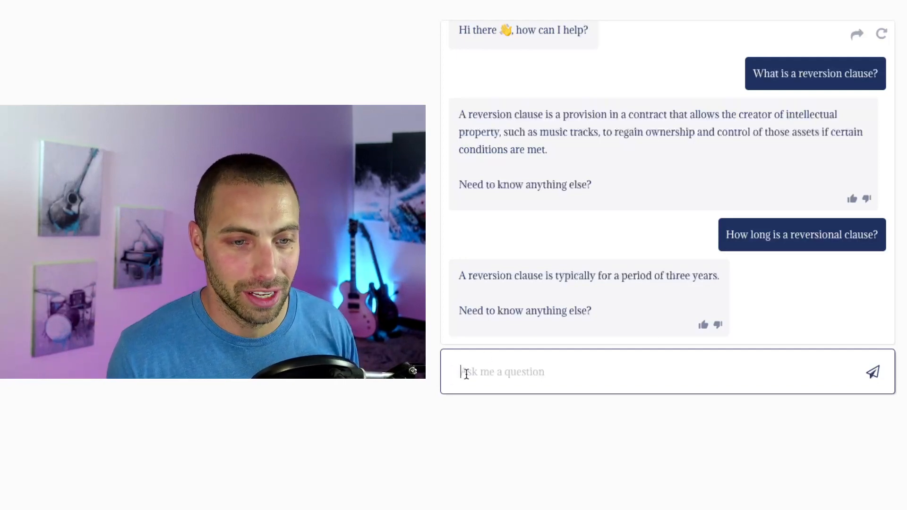
Step: Ask 'How can I research the right music library for my music?' and highlight part of the Sync Edge advice
type("How can I research the right music library to")
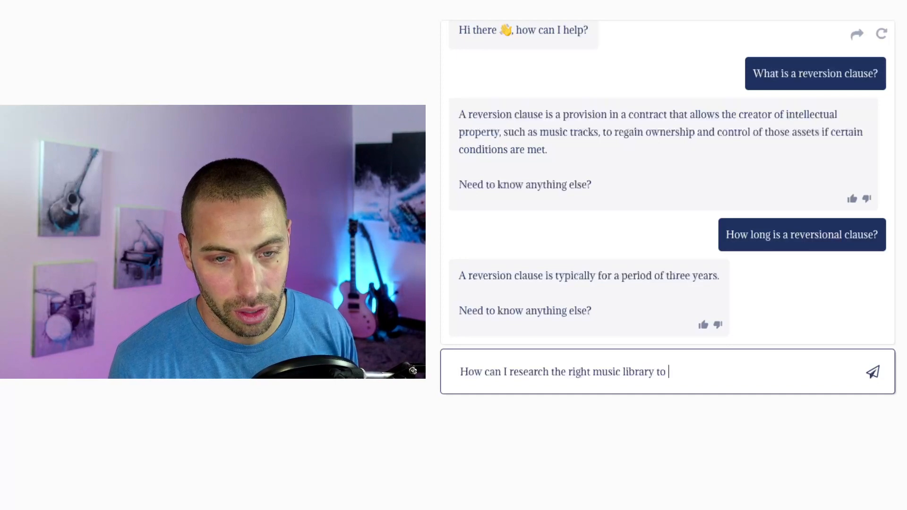
type("my")
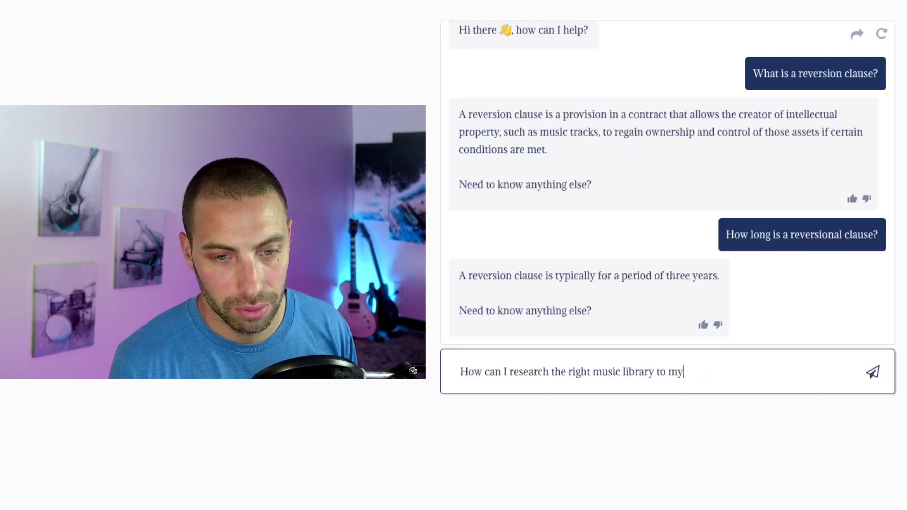
left_click(873, 371)
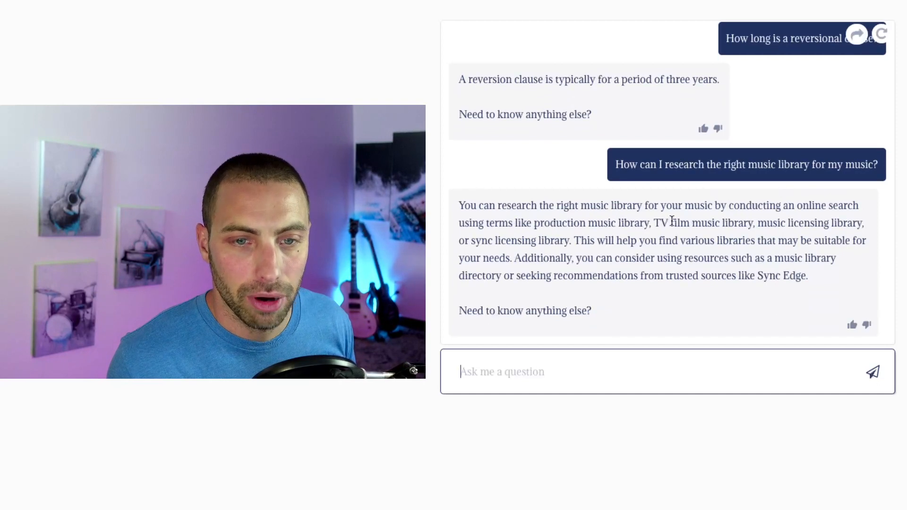
mouse_move(578, 250)
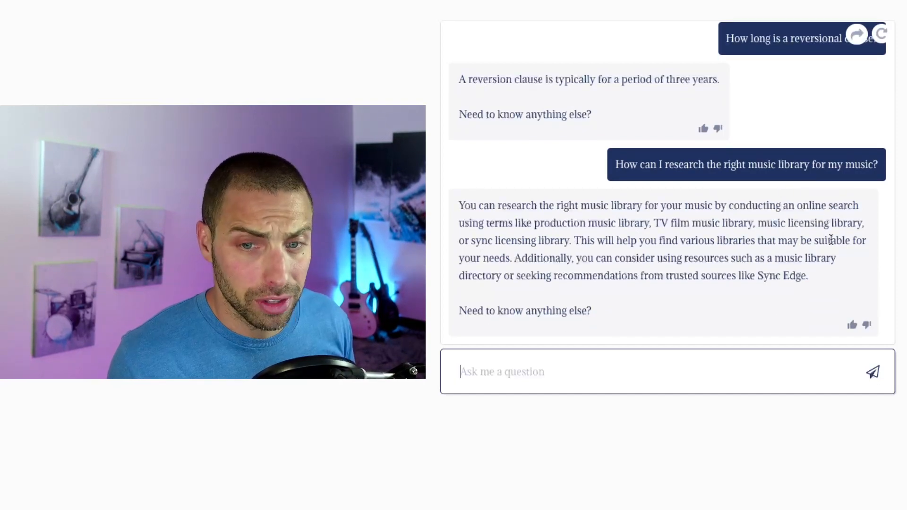
left_click_drag(514, 258, 834, 258)
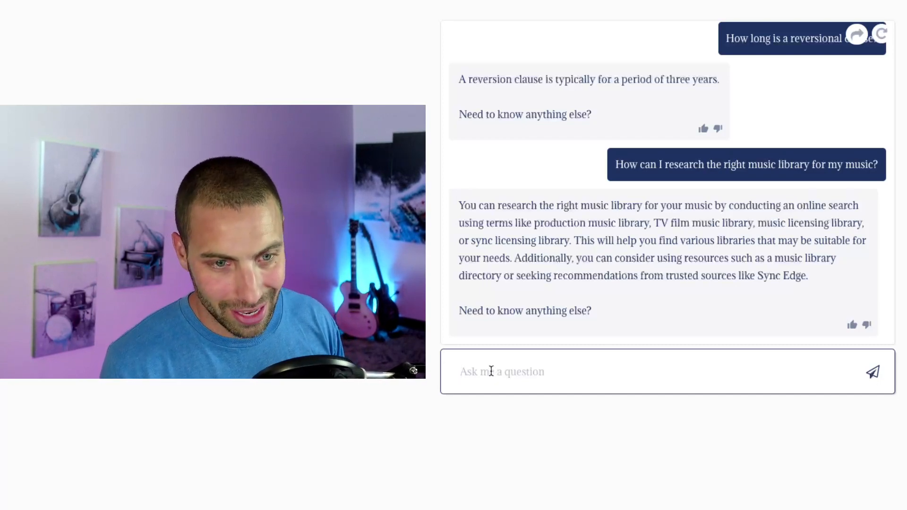
Step: Ask 'I'm struggling to stay motivated writing music. Can you help?' and get encouraging advice
type("I")
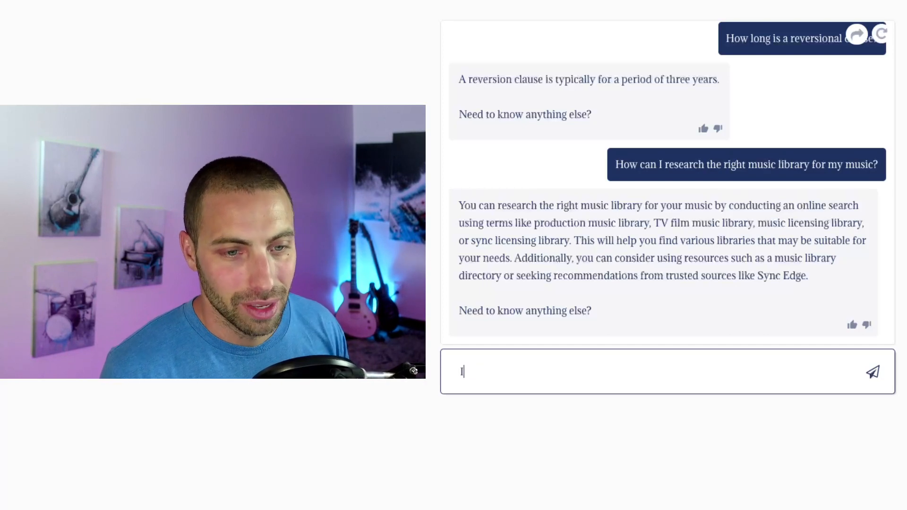
type("'m struggling to stay motivat")
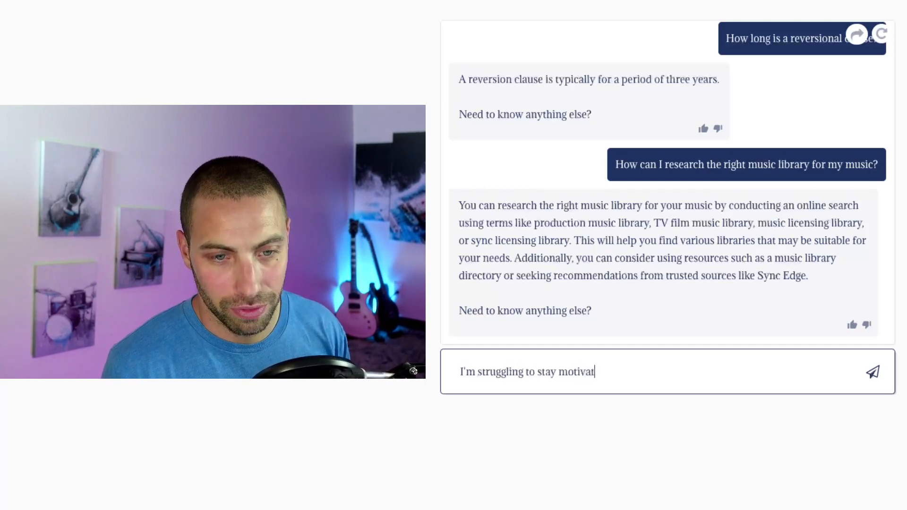
type("ed writing music. Can")
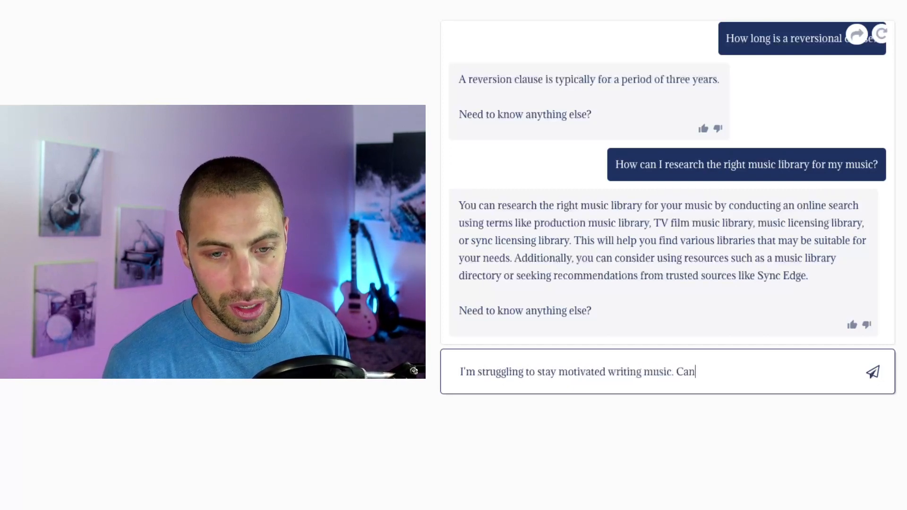
left_click(873, 371)
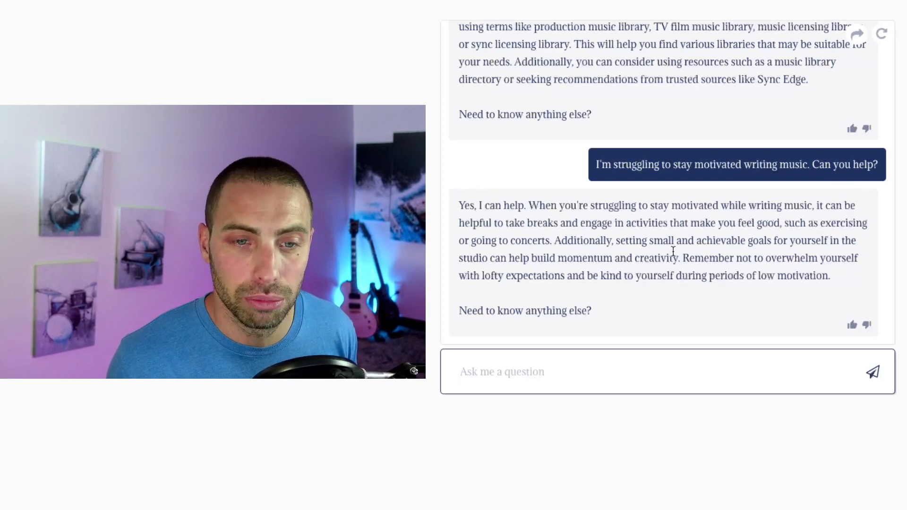
Step: Highlight the advice about not overwhelming yourself and return to the question box
left_click_drag(622, 239, 677, 258)
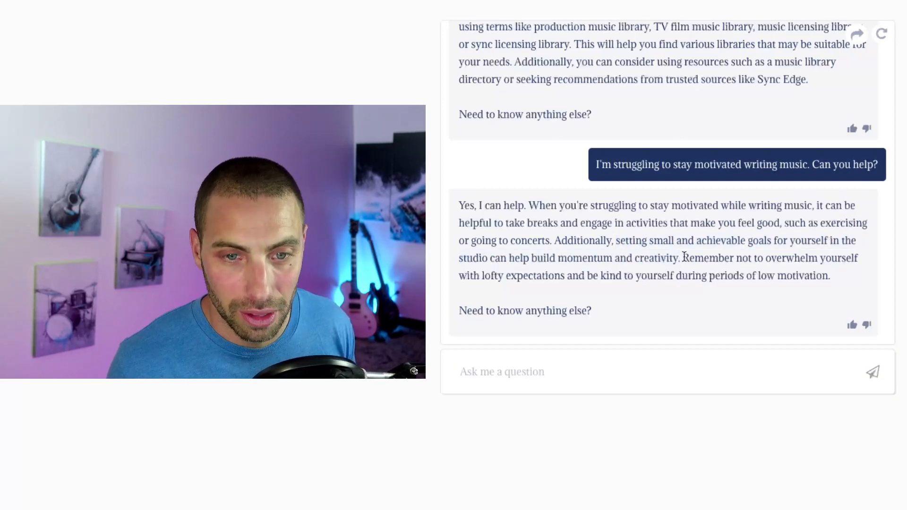
left_click_drag(684, 257, 564, 275)
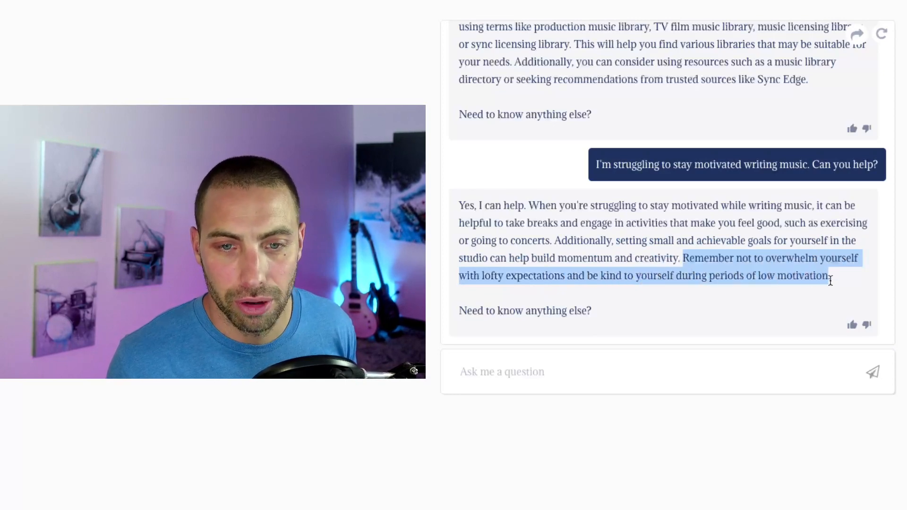
left_click(665, 371)
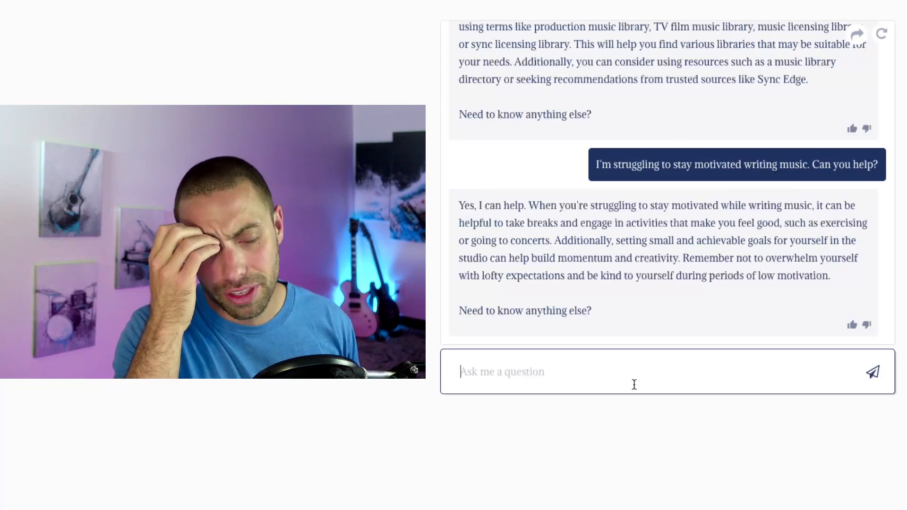
Step: Ask 'How should I structure my sync tracks?' and highlight parts of the structuring answer
type("H")
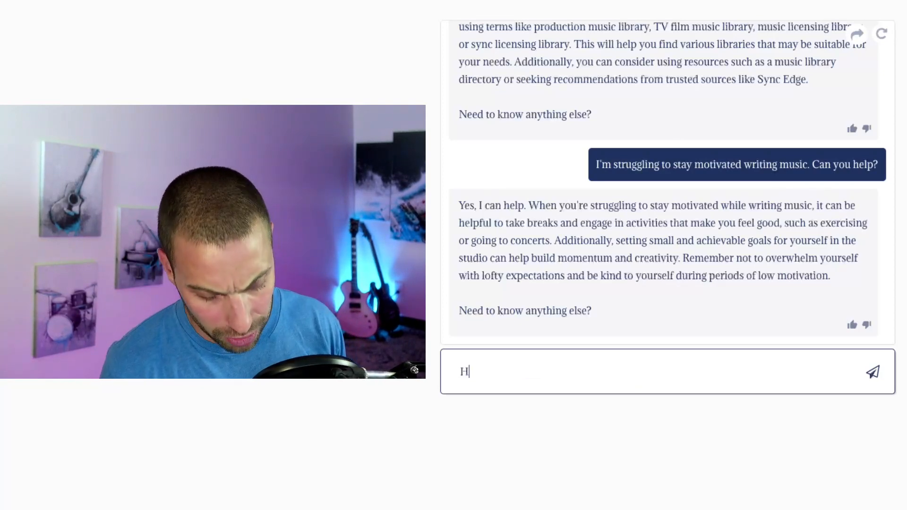
type("ow should I struc")
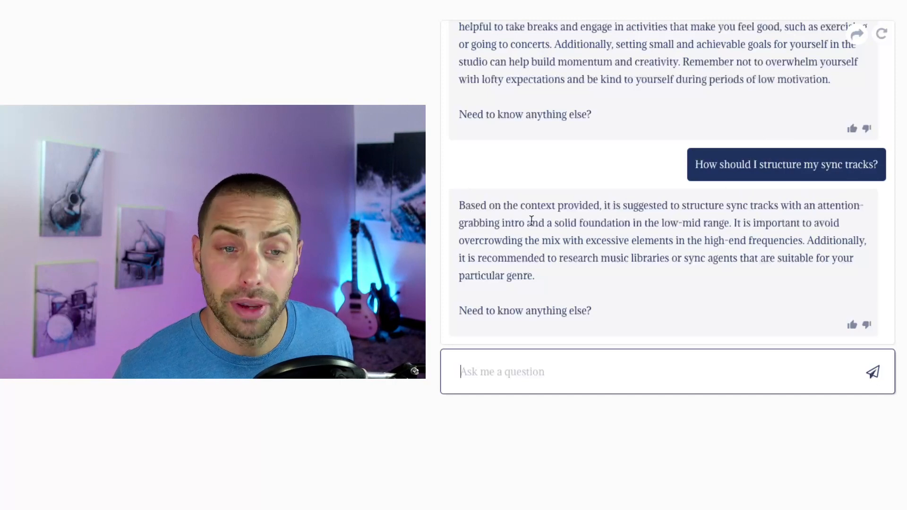
left_click_drag(552, 223, 719, 240)
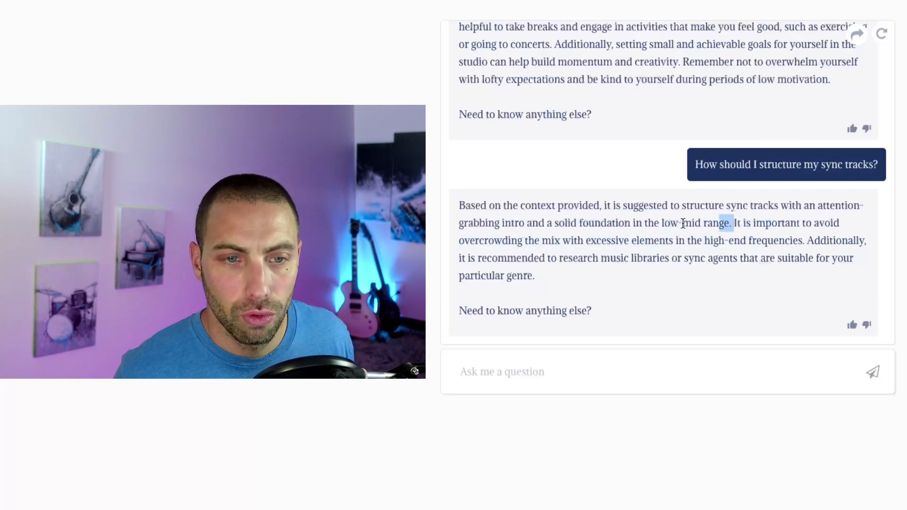
left_click_drag(733, 223, 681, 241)
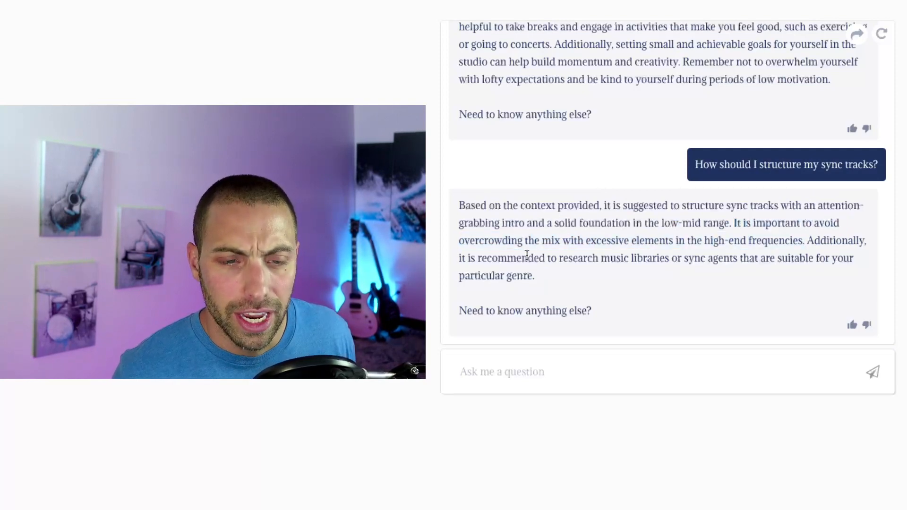
left_click_drag(558, 258, 781, 258)
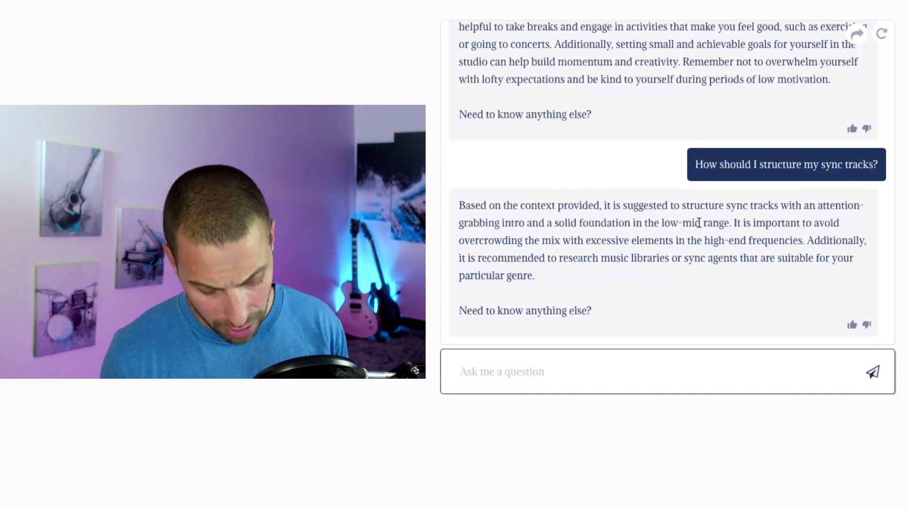
Step: Begin a follow-up question 'How long should my sync tracks' in the question box
type("How long should I")
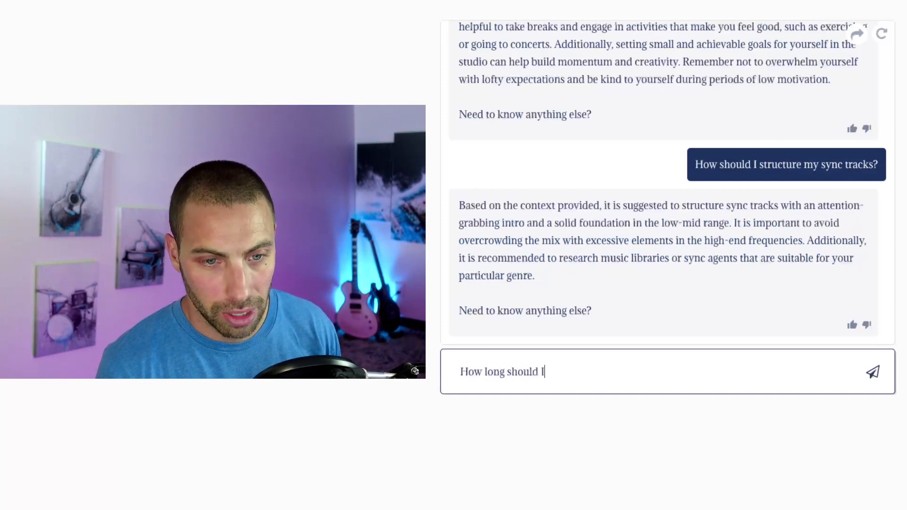
type("my sync tracks")
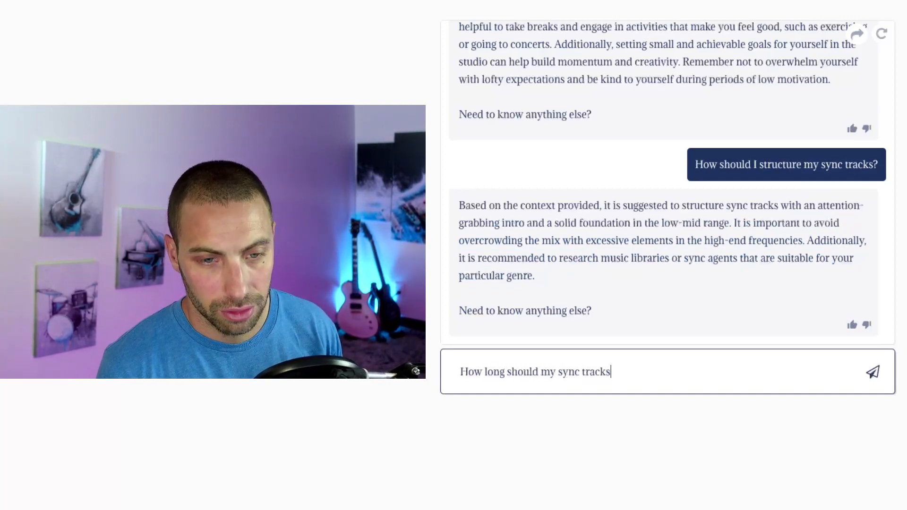